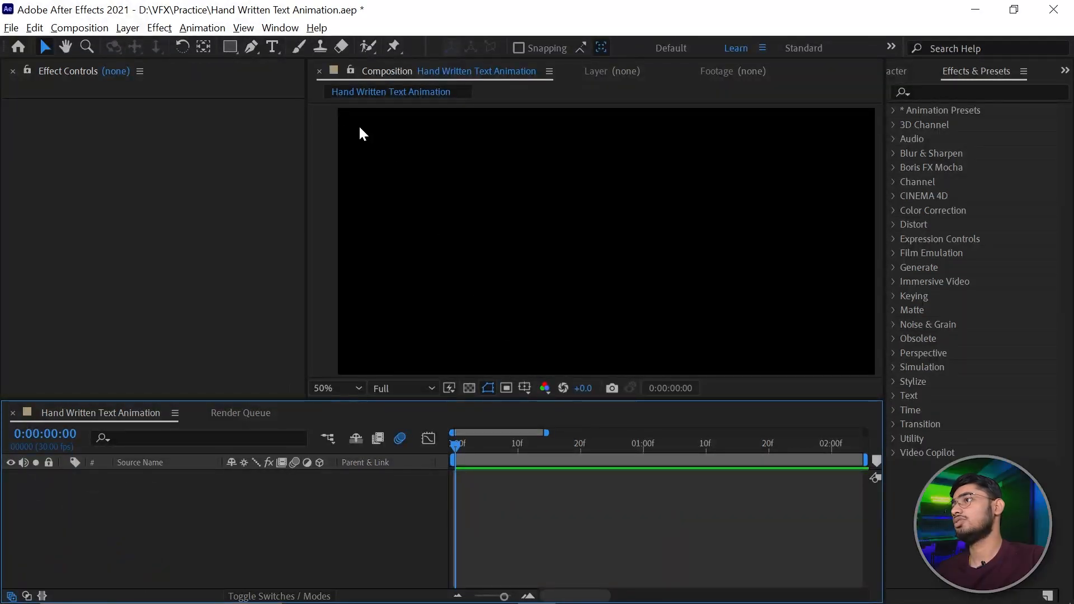
- Create a white HAND text layer in Hiatus, 543 px, in the Composition panel
{"action": "left_click", "coordinate": [273, 47]}
{"action": "type", "text": "HAND"}
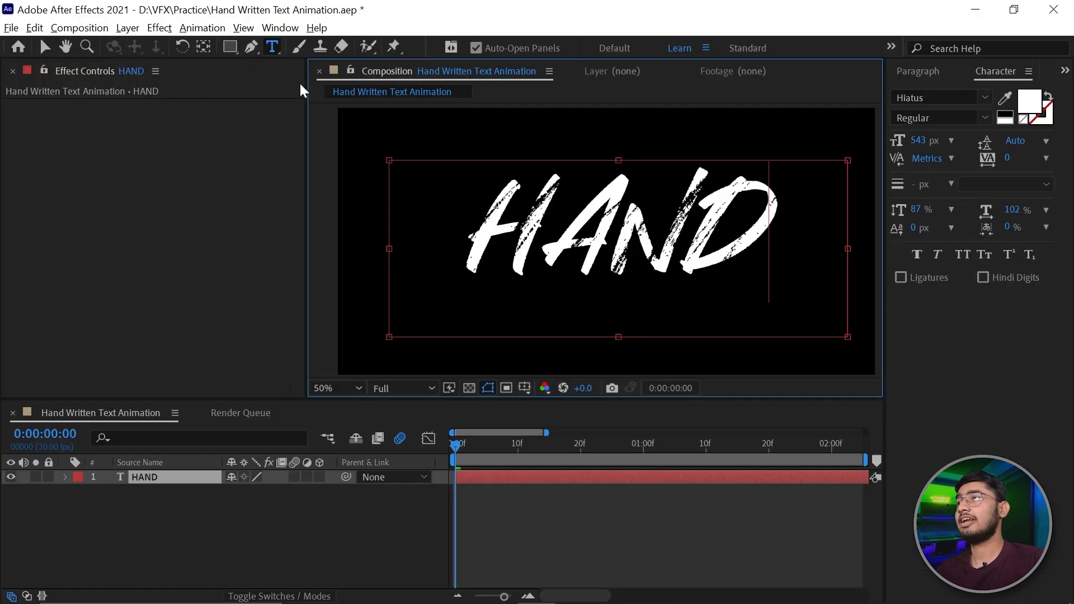
- Draw open RotoBezier pen masks (Mask 1–4) along each letter of HAND on its layer
{"action": "left_click", "coordinate": [250, 47]}
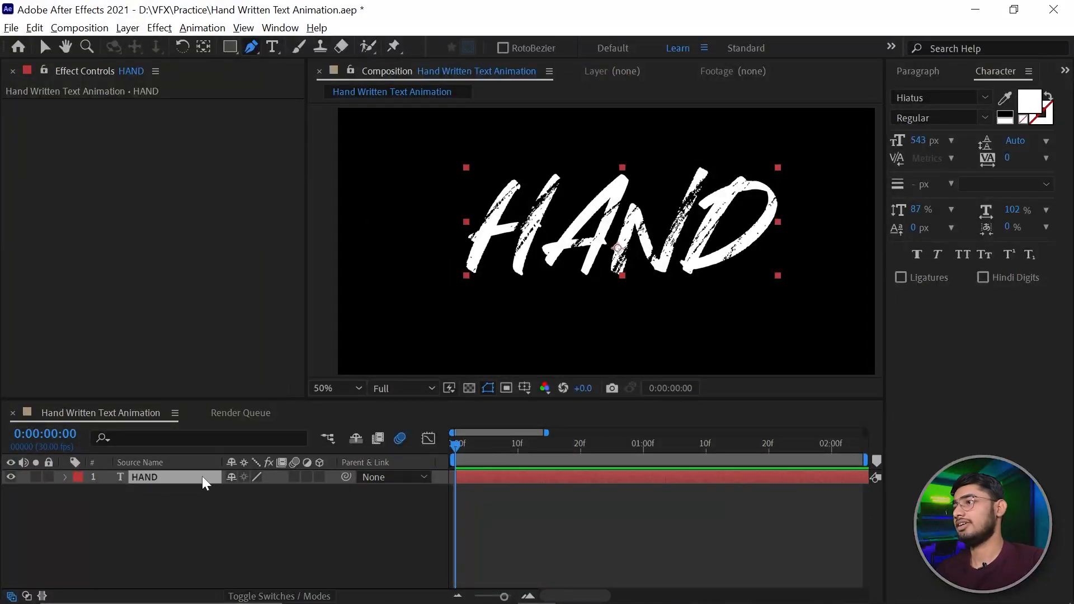
{"action": "key", "text": "`"}
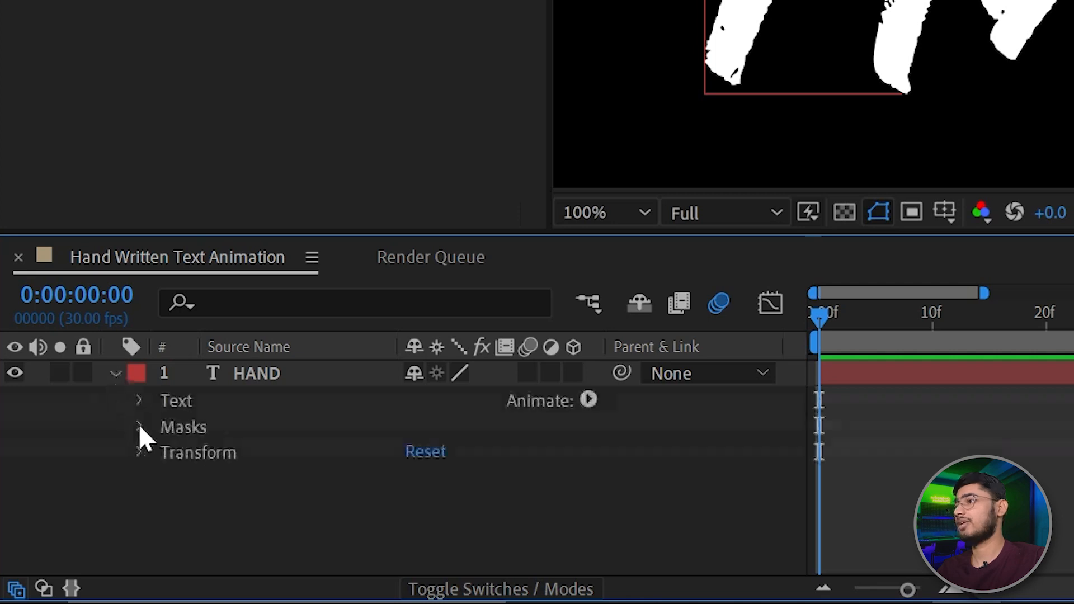
{"action": "left_click", "coordinate": [139, 427]}
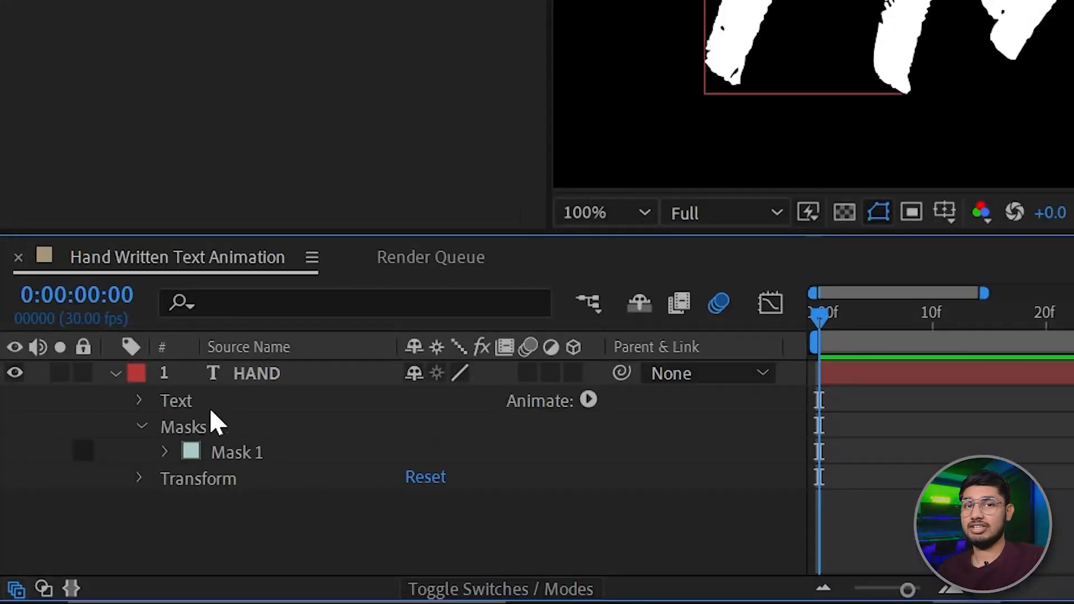
{"action": "mouse_move", "coordinate": [257, 448]}
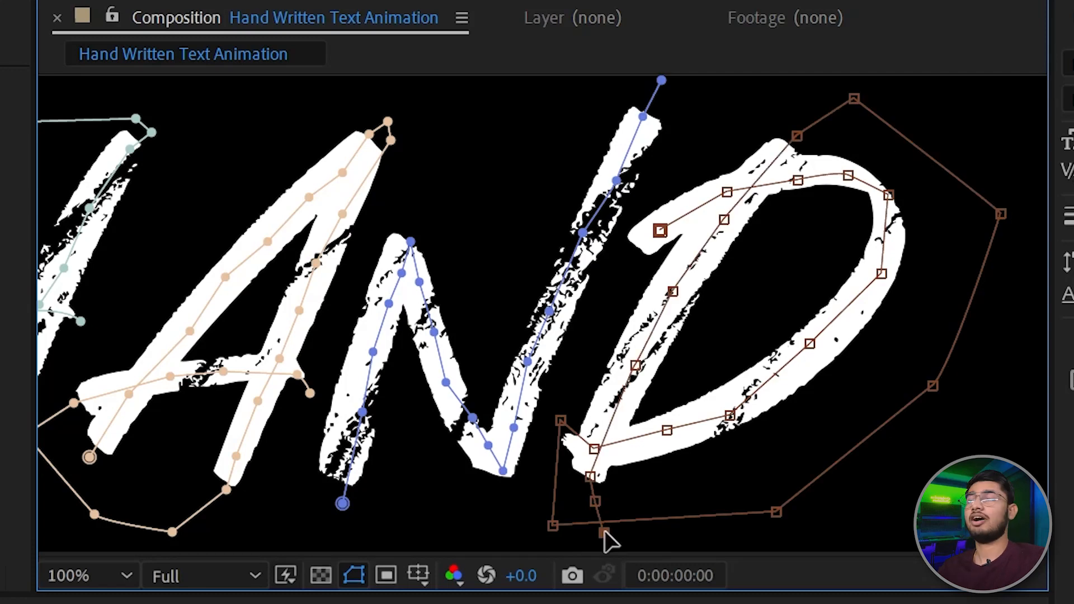
{"action": "left_click", "coordinate": [68, 575]}
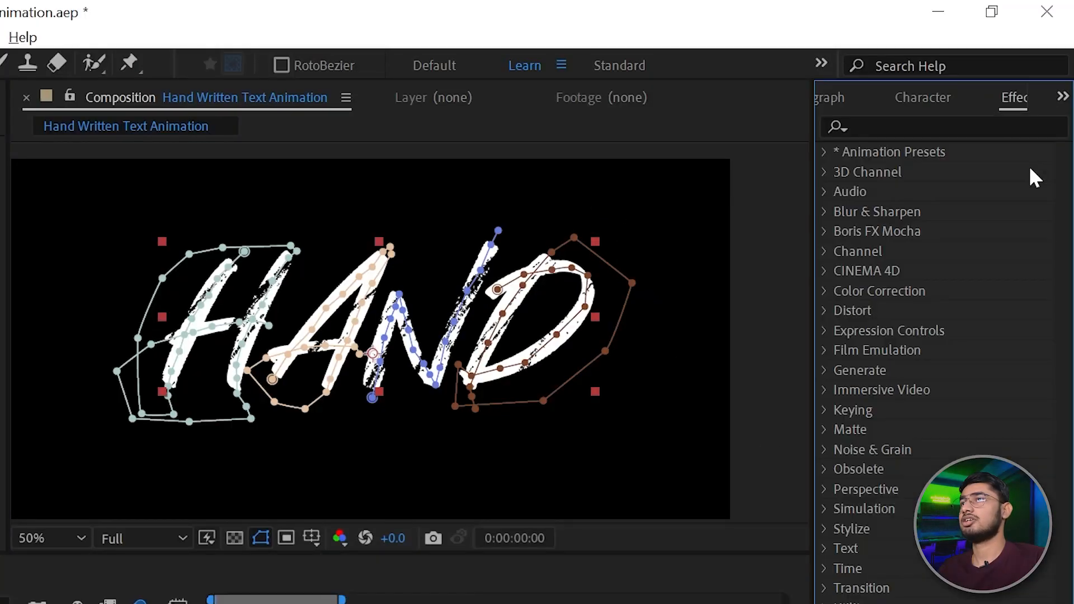
- Find 'stroke' in Effects & Presets and apply Generate > Stroke with All Masks and Stroke Sequentially
{"action": "left_click", "coordinate": [942, 127]}
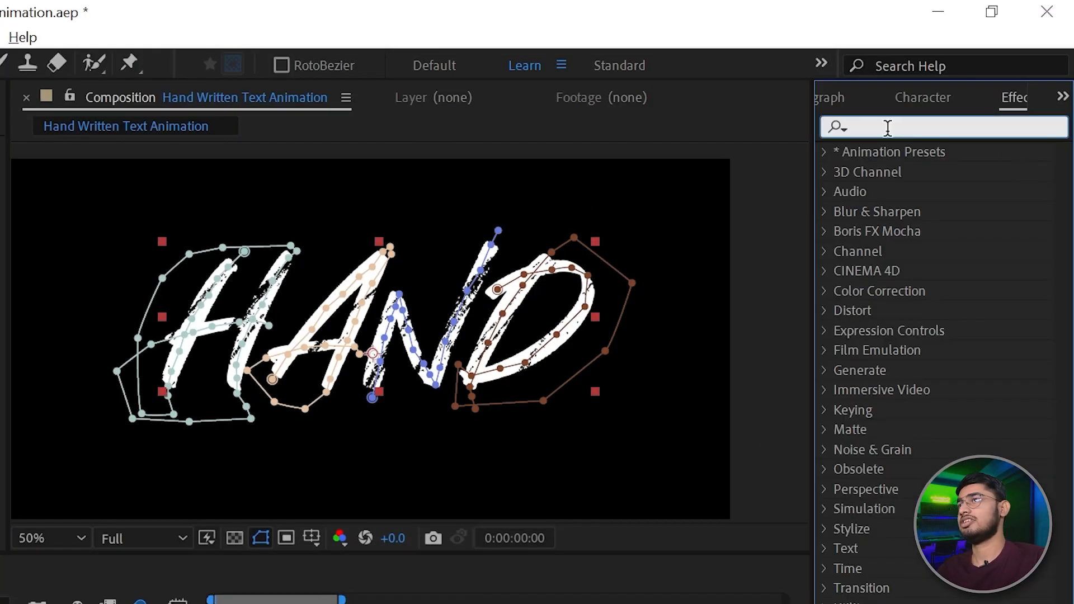
{"action": "type", "text": "str"}
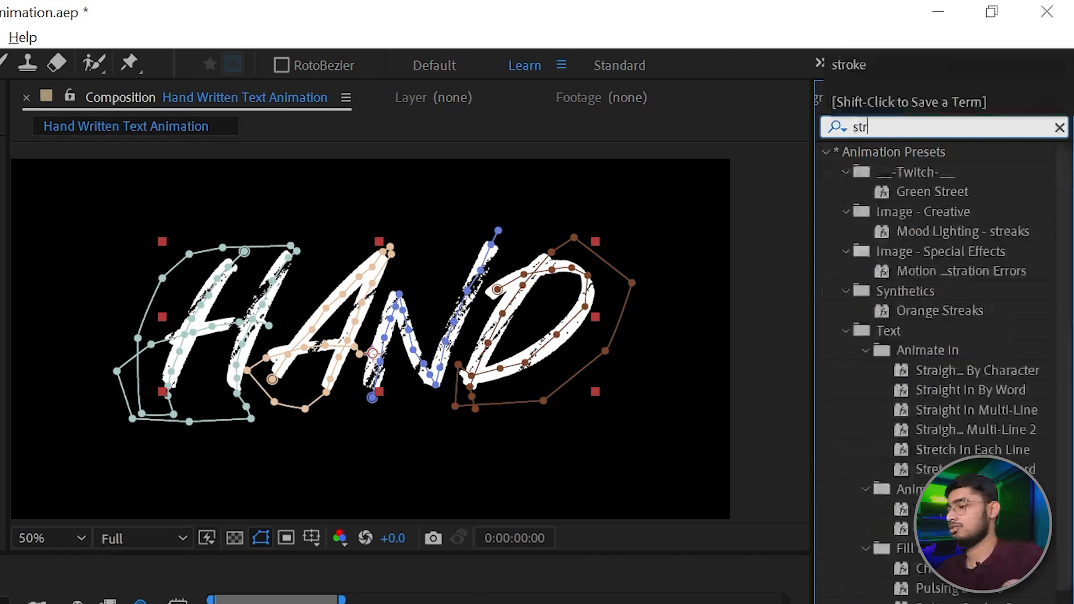
{"action": "type", "text": "oke"}
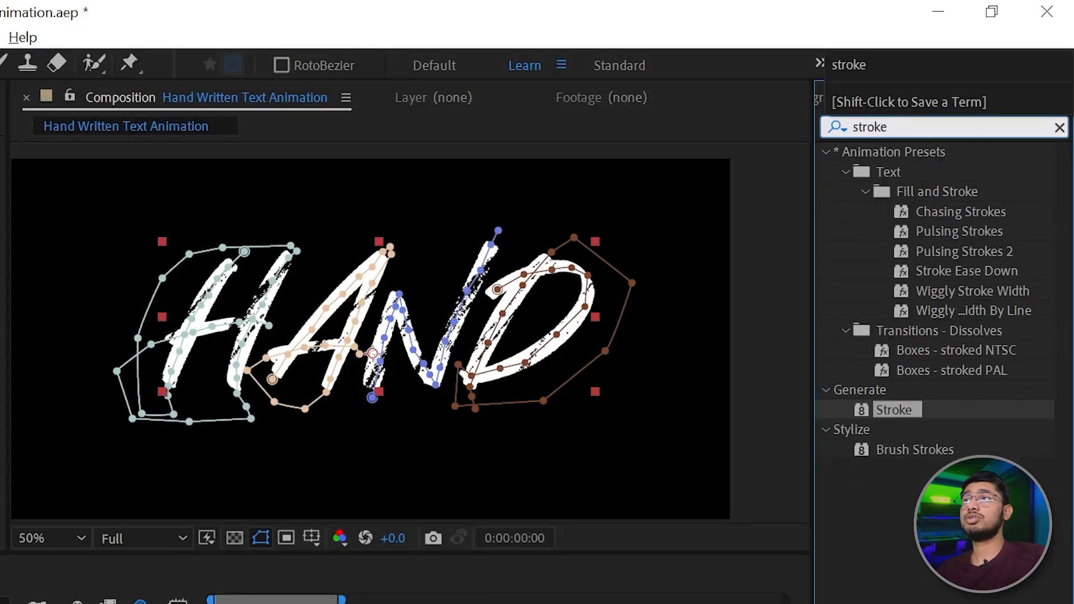
{"action": "left_click", "coordinate": [279, 27]}
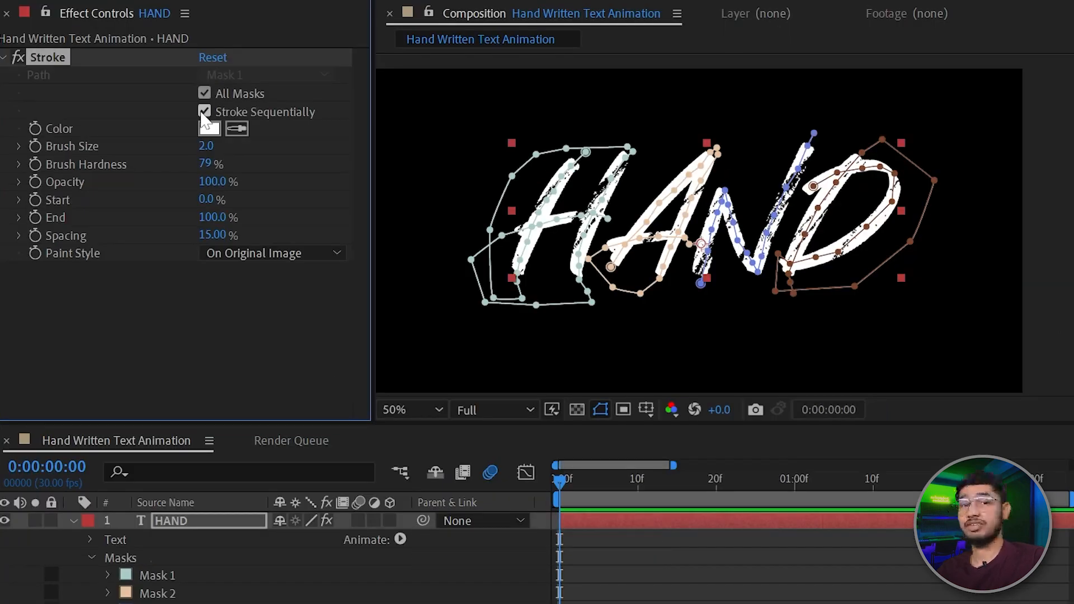
- Set the Stroke colour to pure red FF0000
{"action": "left_click", "coordinate": [209, 129]}
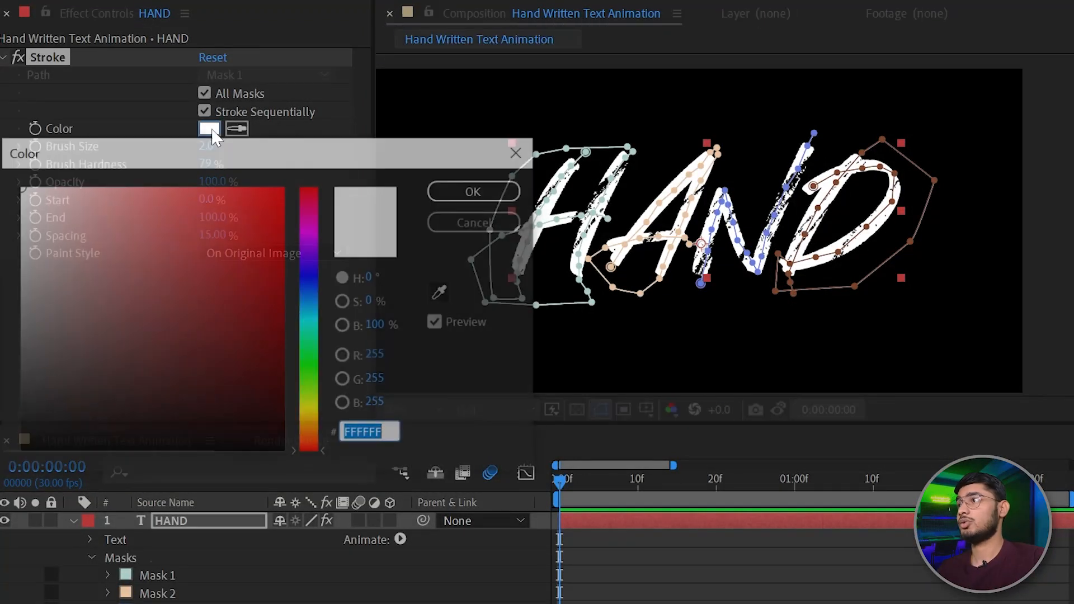
{"action": "left_click", "coordinate": [284, 179]}
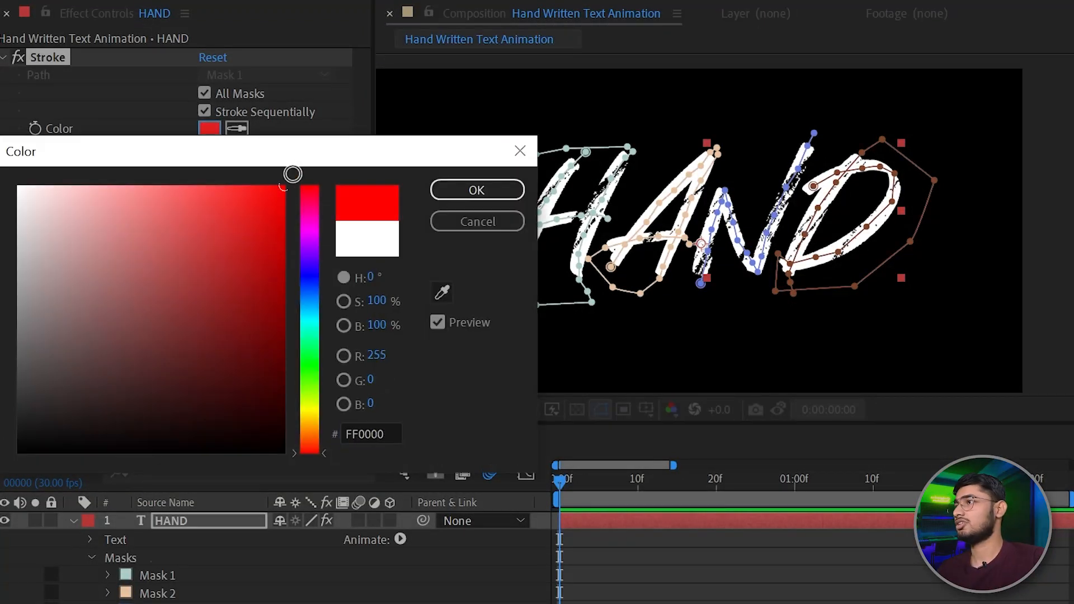
{"action": "left_click", "coordinate": [476, 191]}
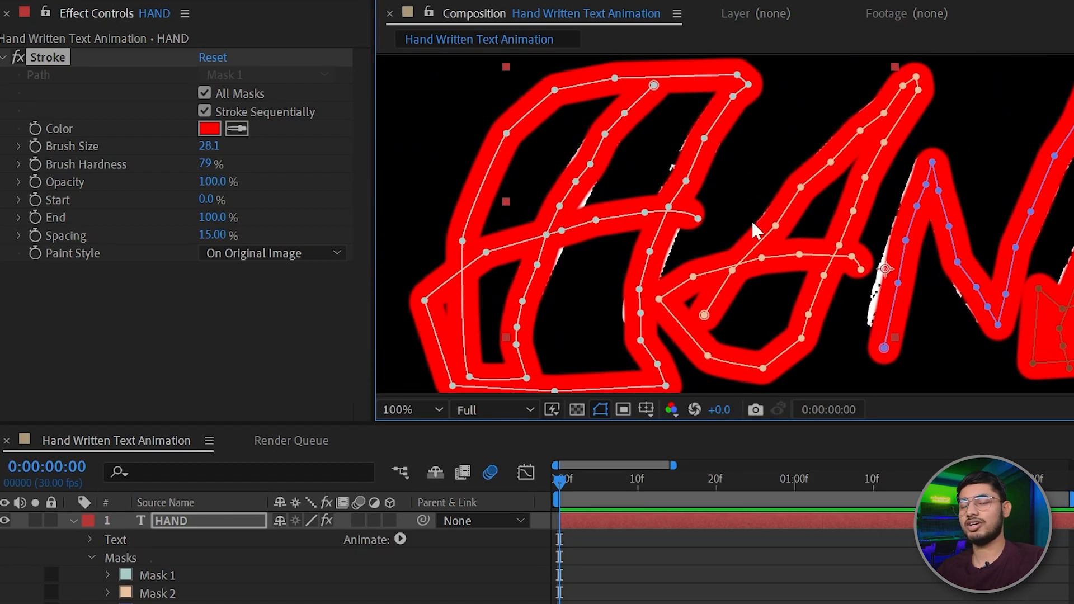
{"action": "mouse_move", "coordinate": [598, 169]}
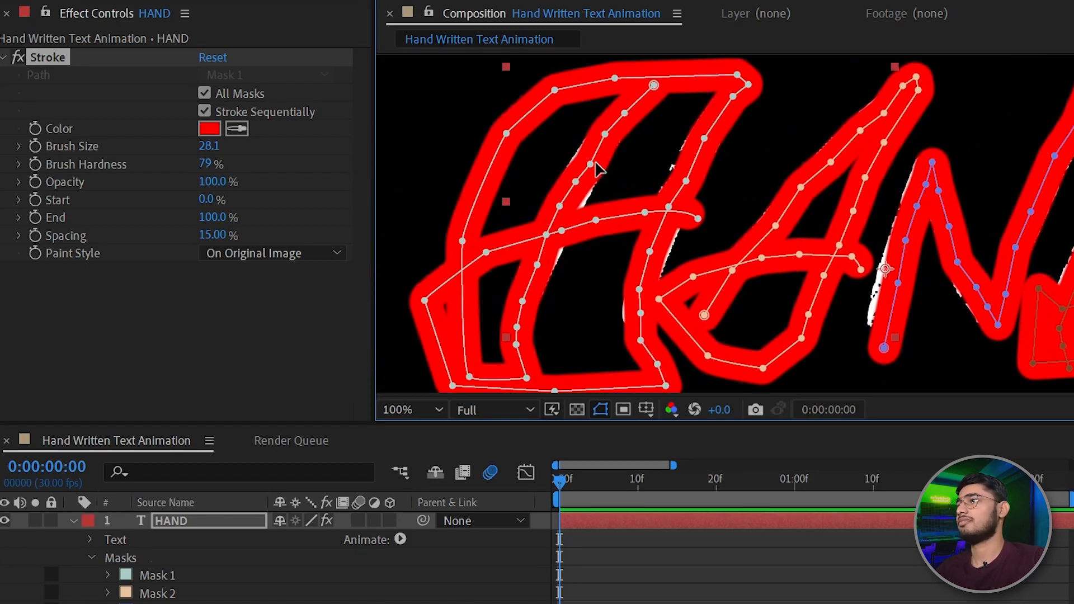
- Raise the Stroke Brush Size to about 30.7 so it covers every letter
{"action": "left_click_drag", "start_coordinate": [209, 146], "coordinate": [220, 146]}
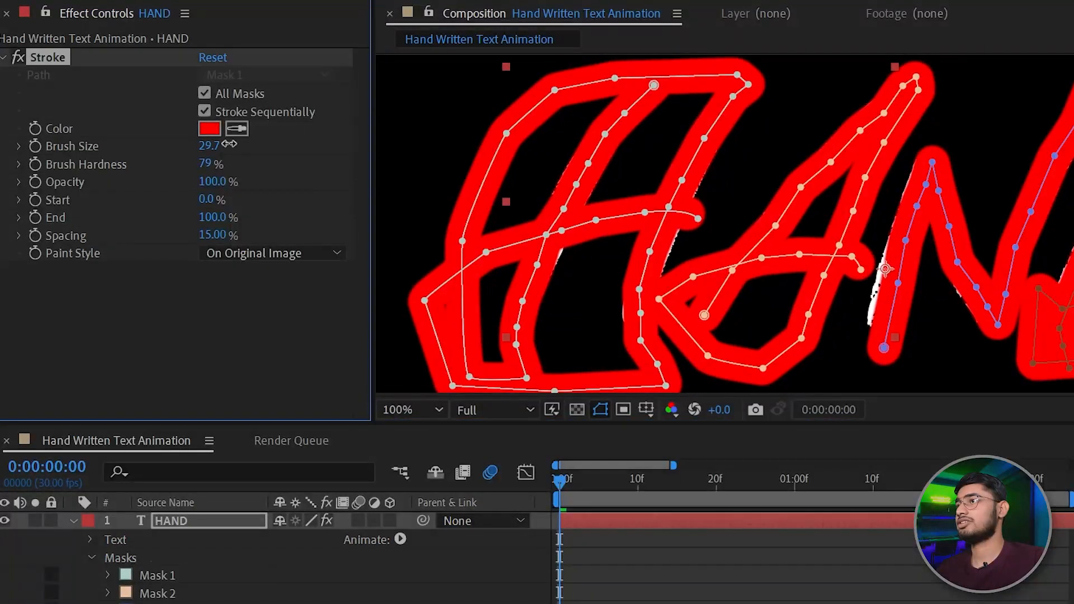
{"action": "left_click", "coordinate": [156, 575]}
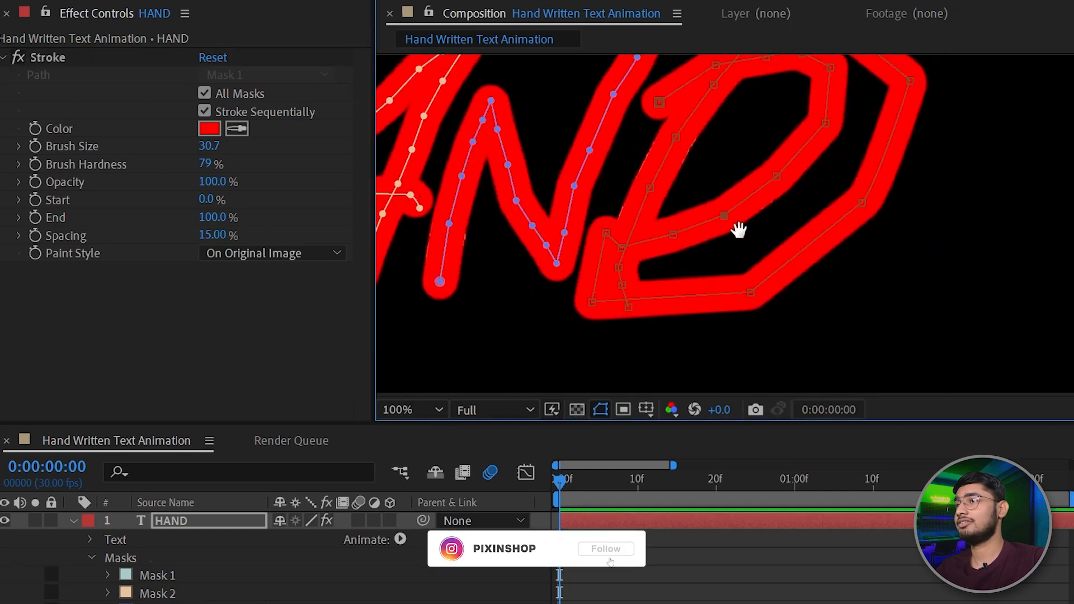
{"action": "left_click", "coordinate": [409, 410]}
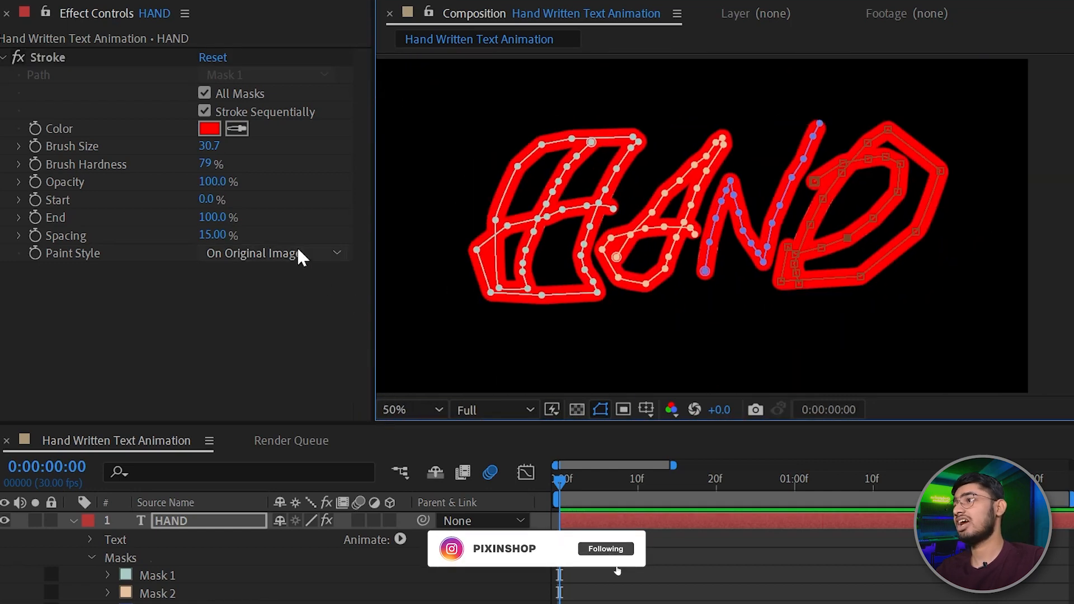
- Set the Stroke Paint Style to Reveal Original Image so the masks reveal the white text
{"action": "left_click", "coordinate": [271, 253]}
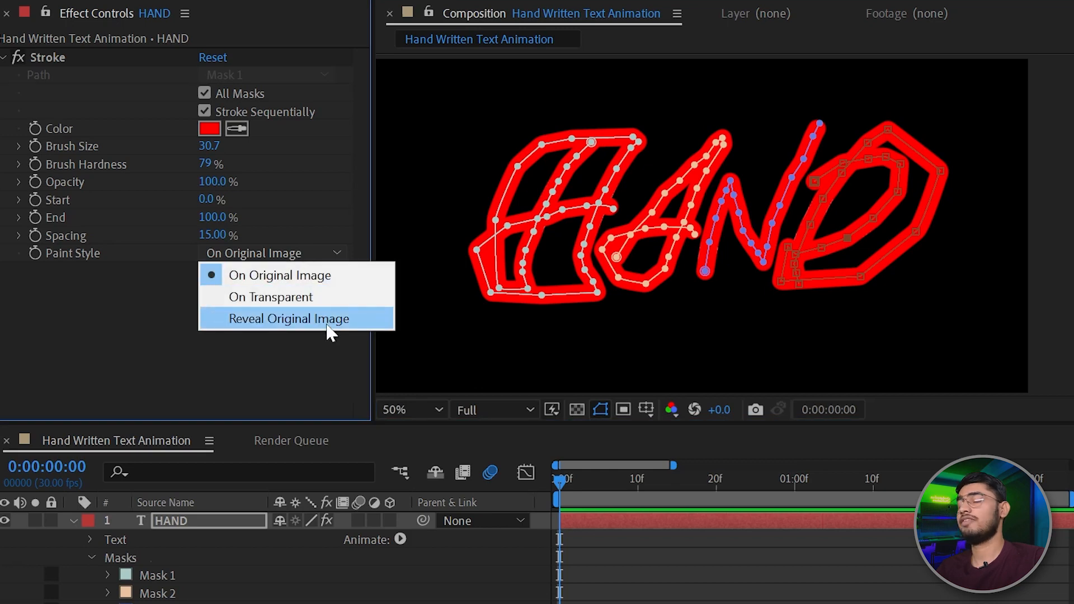
{"action": "left_click", "coordinate": [289, 319]}
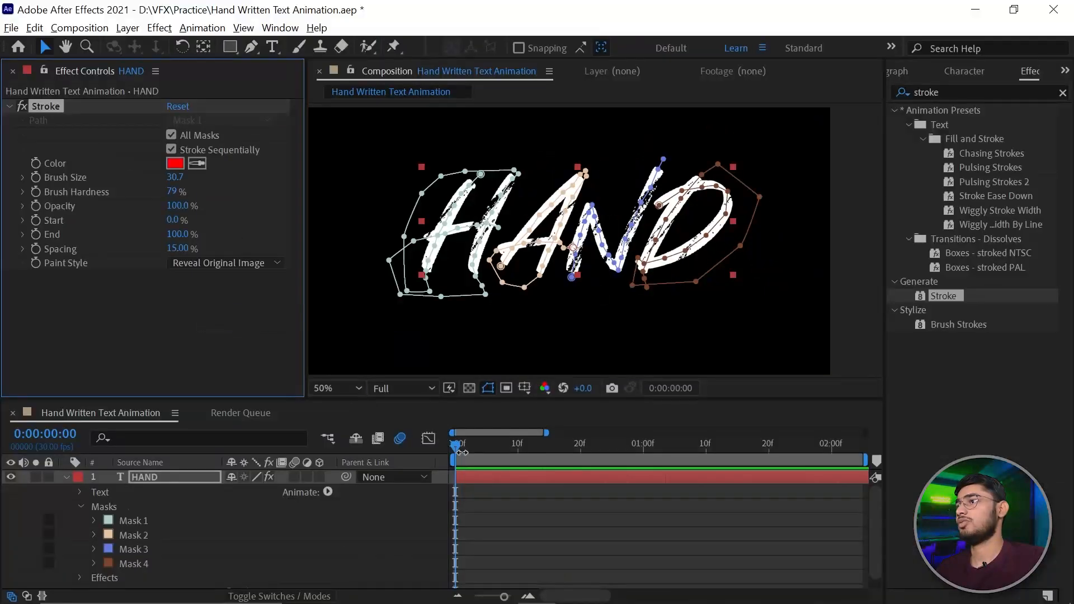
{"action": "mouse_move", "coordinate": [556, 452]}
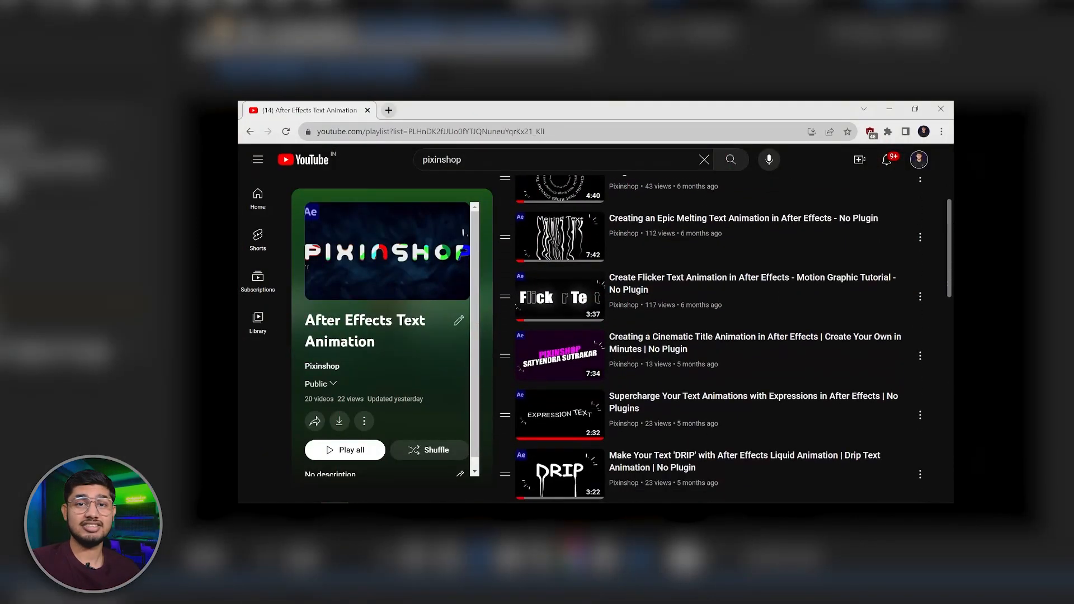
{"action": "scroll", "scroll_direction": "down", "scroll_amount": 3}
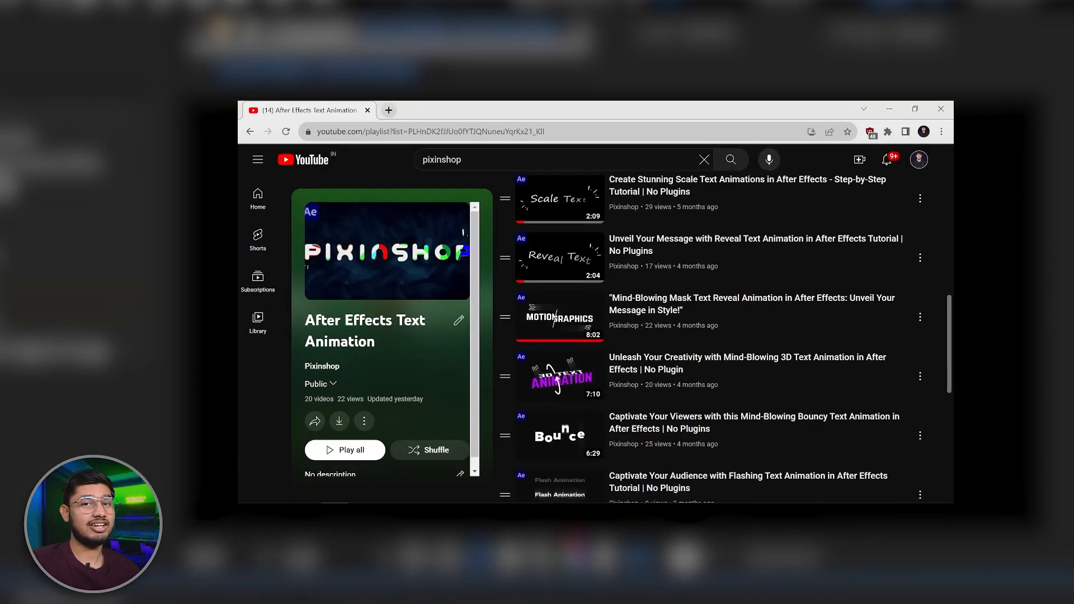
{"action": "scroll", "scroll_direction": "down", "scroll_amount": 3}
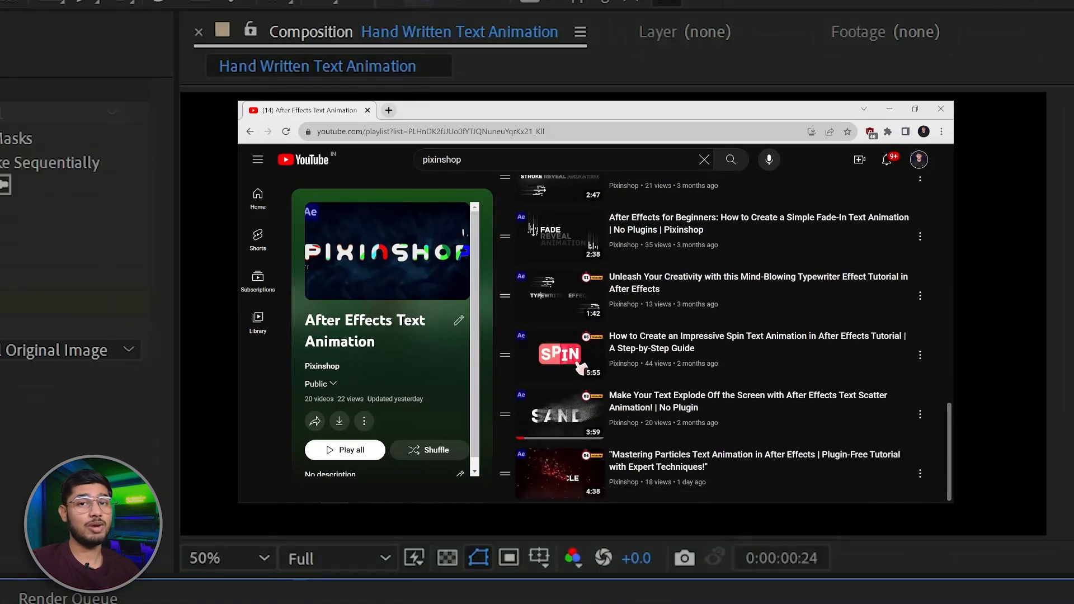